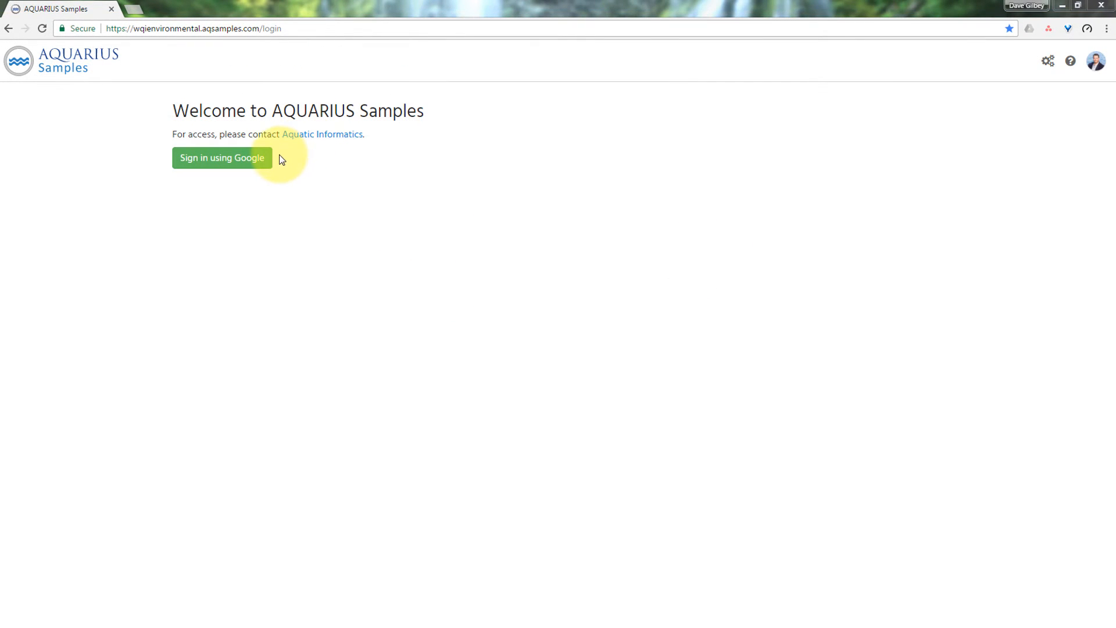
Sign in through Google with the work account and land on the welcome workflow page.
click(221, 157)
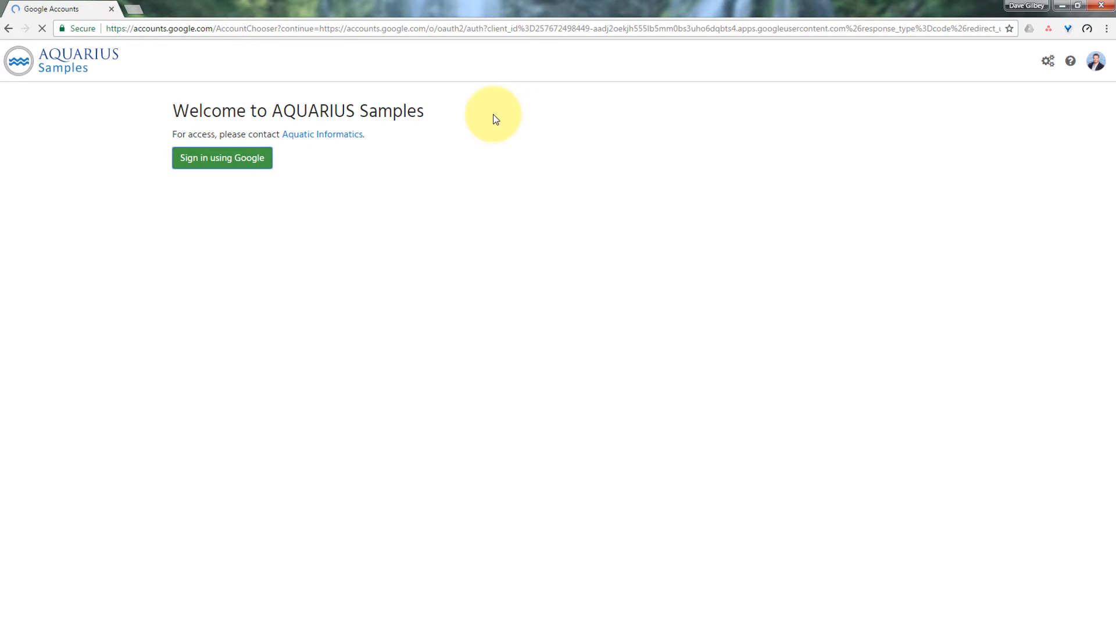
click(221, 157)
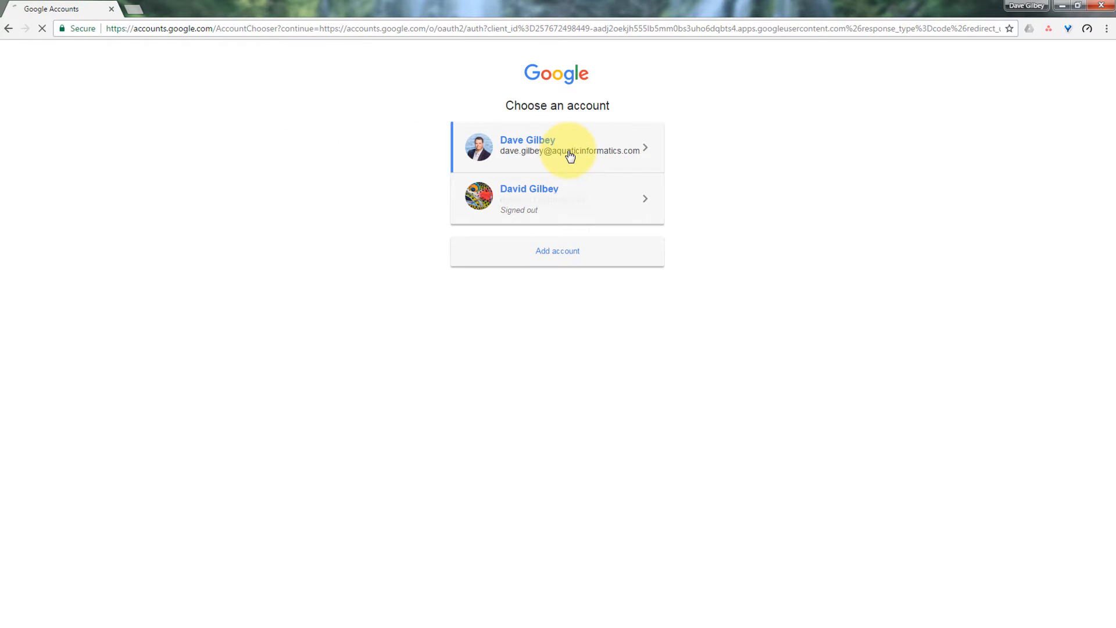
click(557, 147)
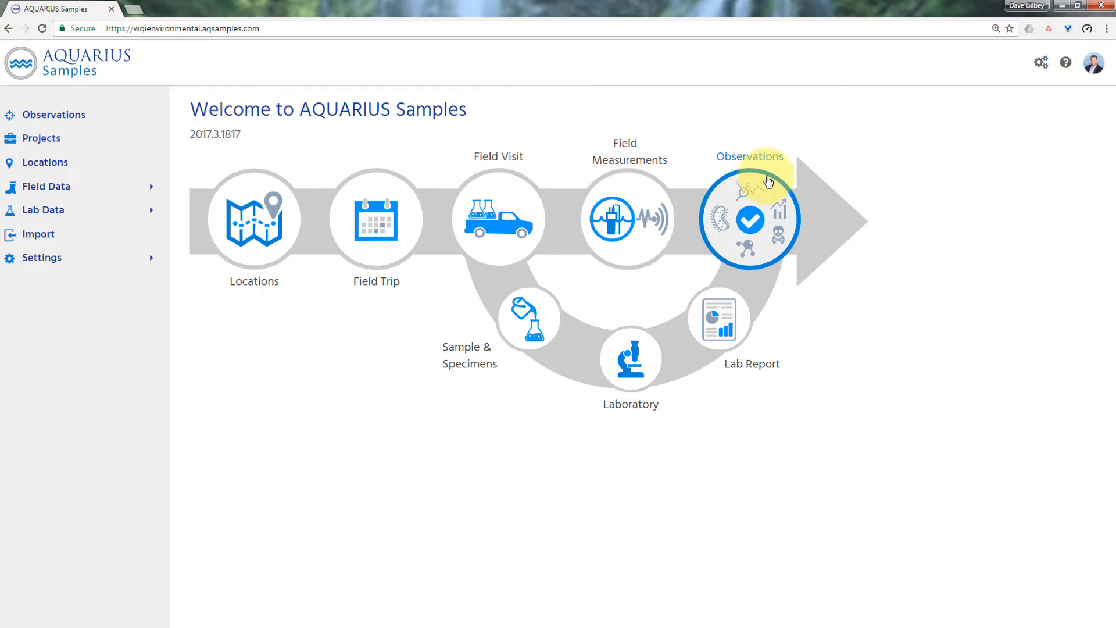
click(184, 28)
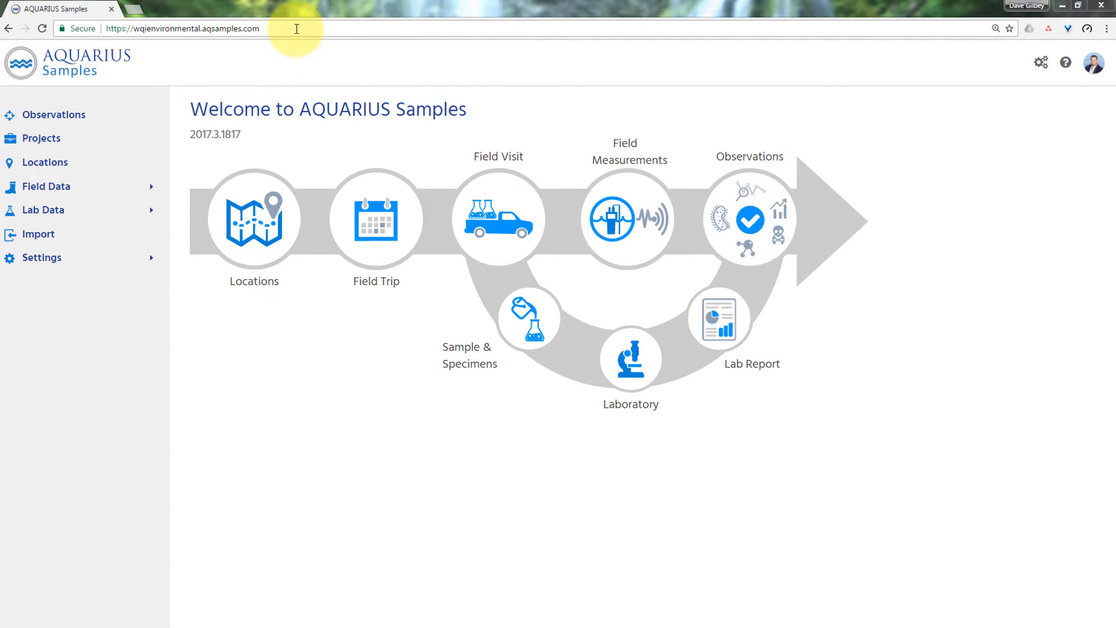
click(182, 27)
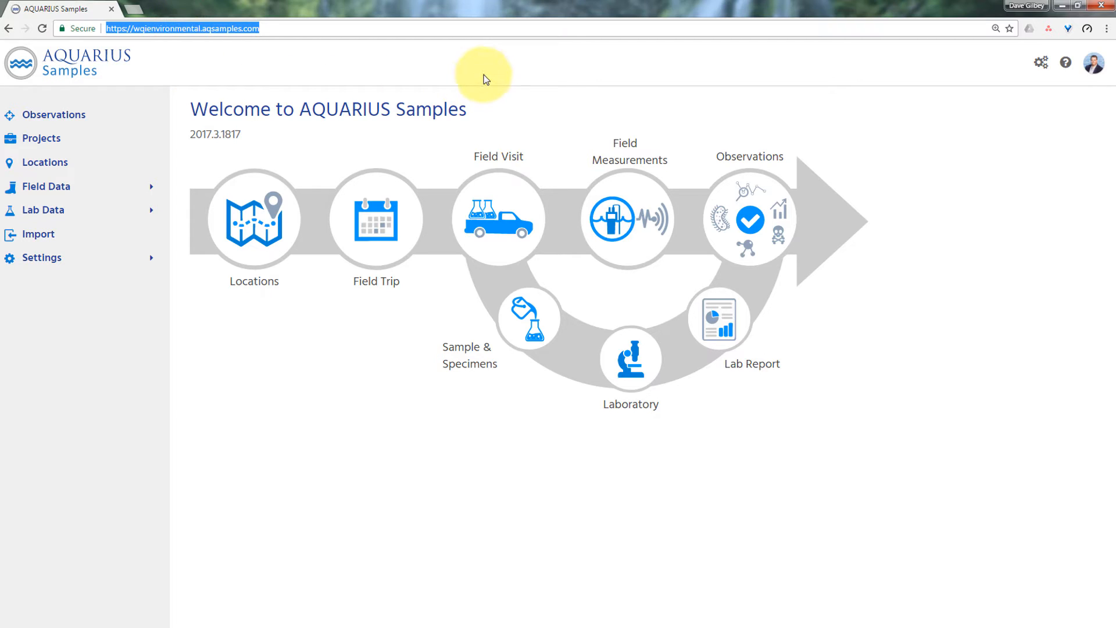
mouse_move(1065, 63)
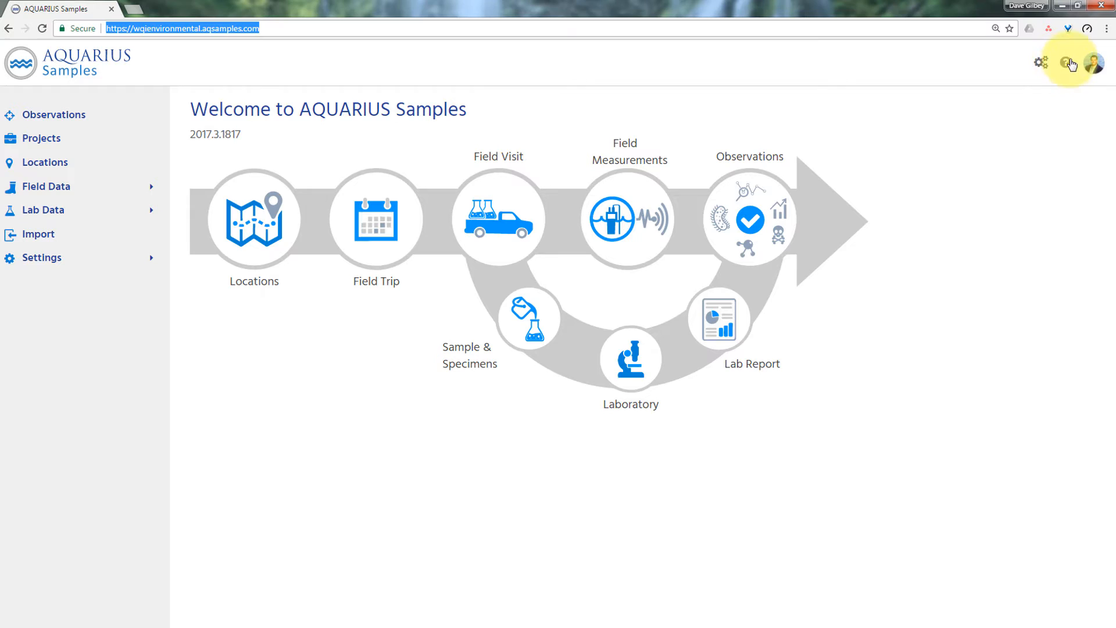
mouse_move(1067, 62)
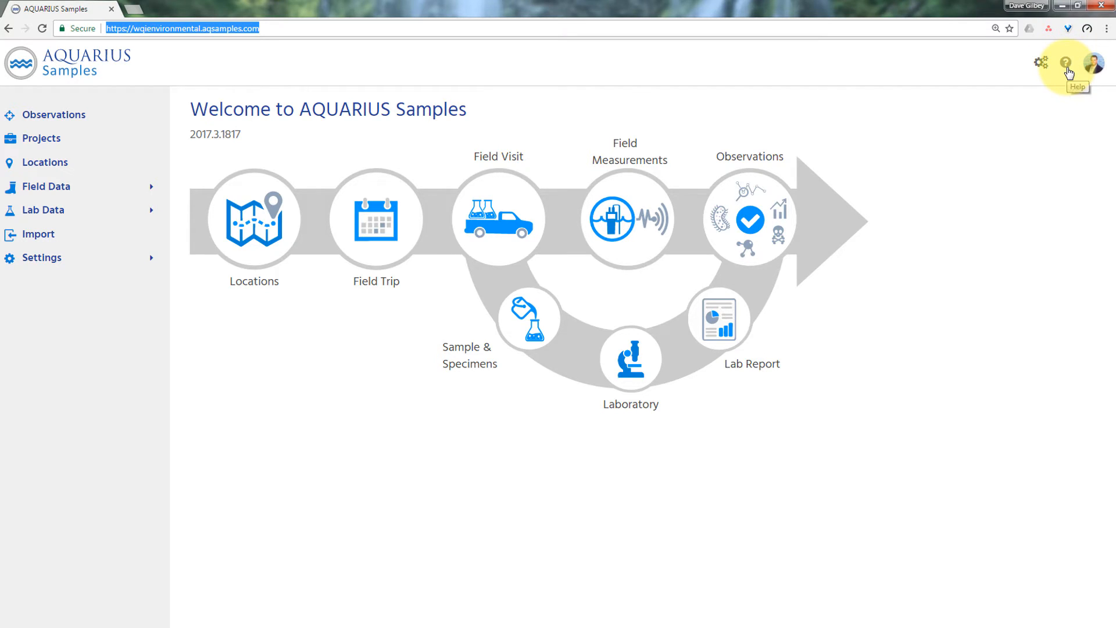
mouse_move(749, 219)
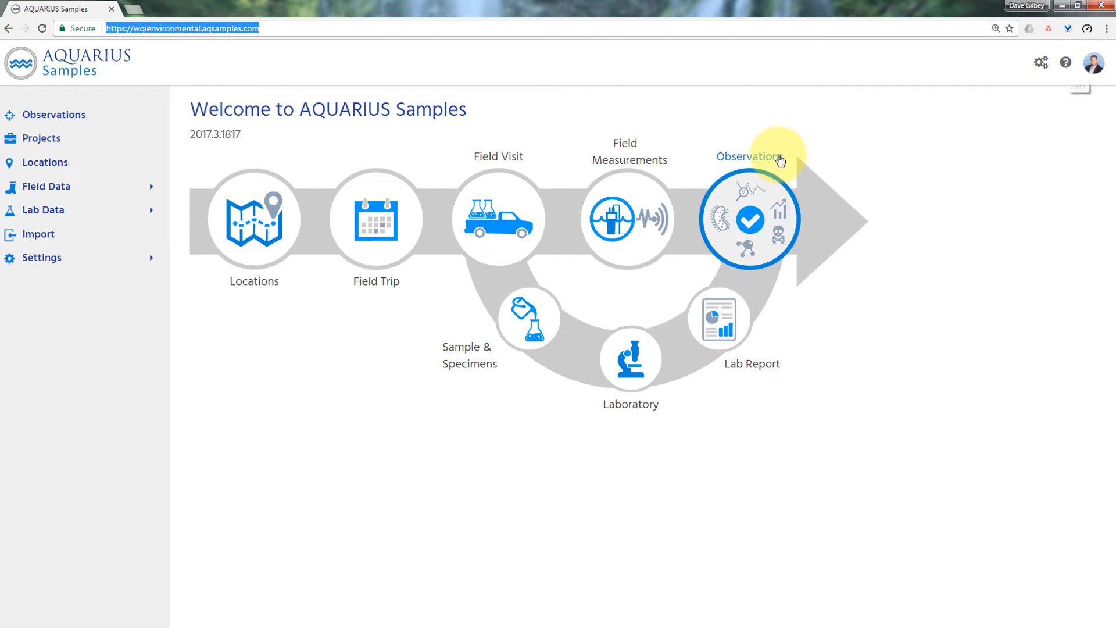
mouse_move(718, 318)
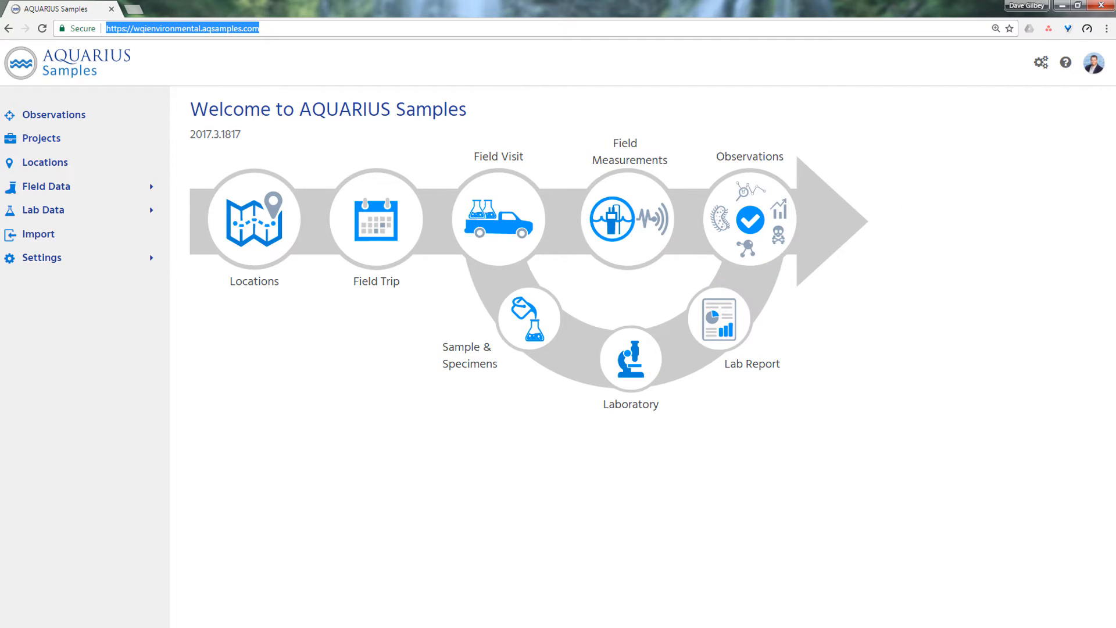
mouse_move(1065, 62)
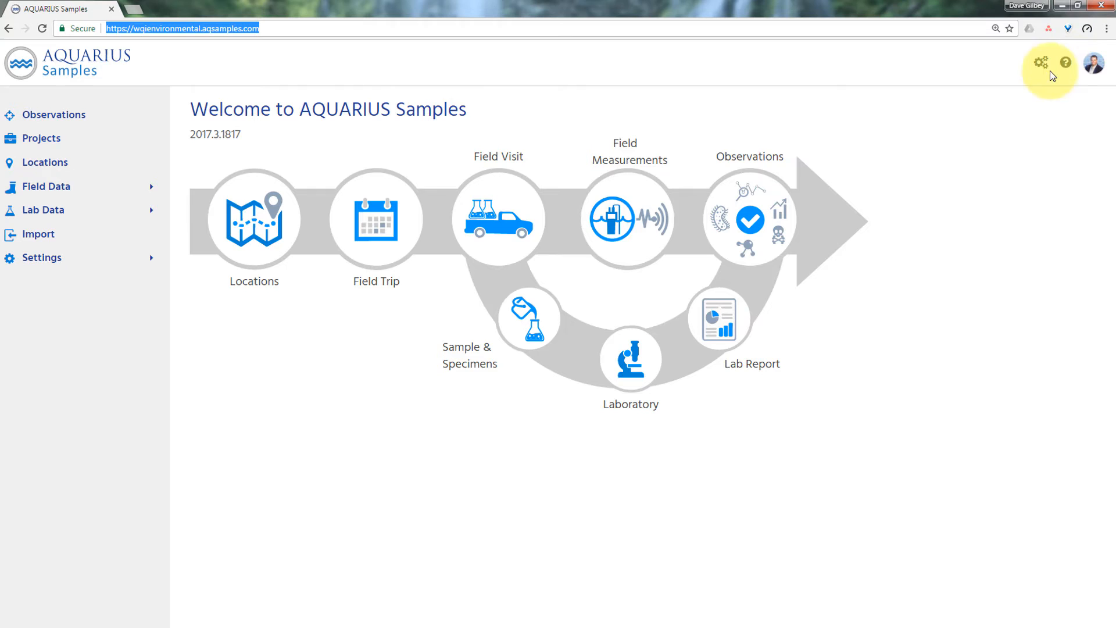
mouse_move(1040, 63)
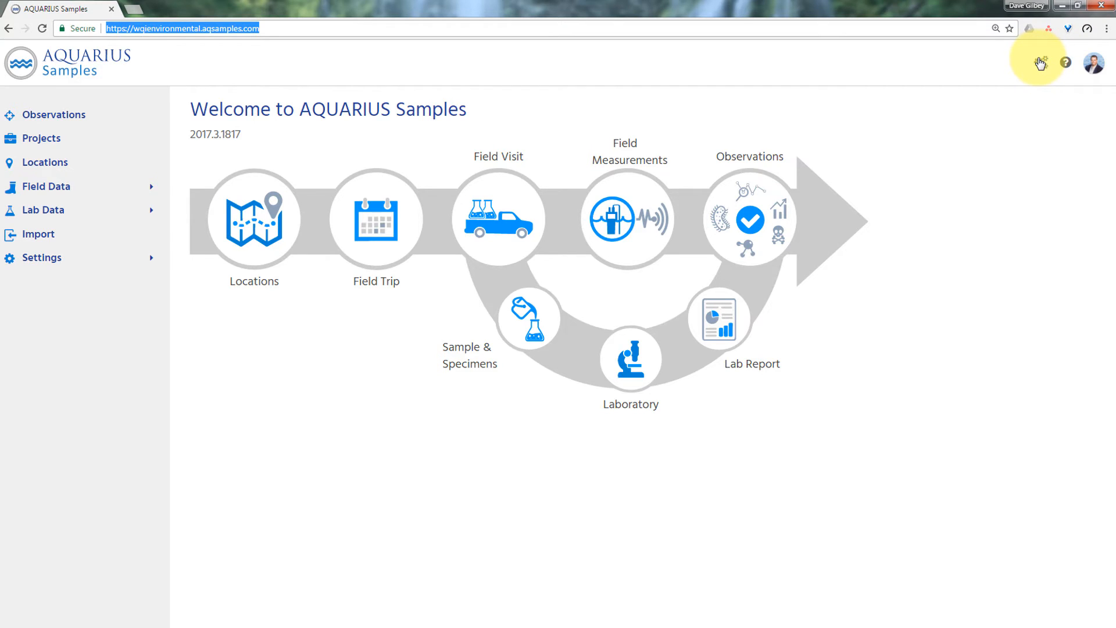
click(1039, 62)
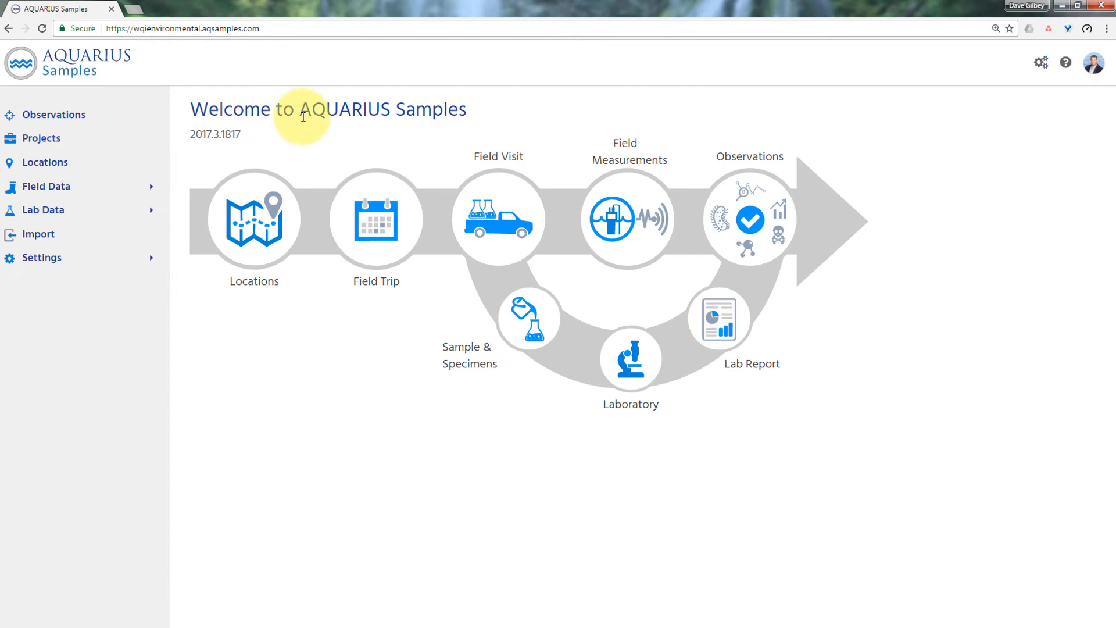
mouse_move(243, 164)
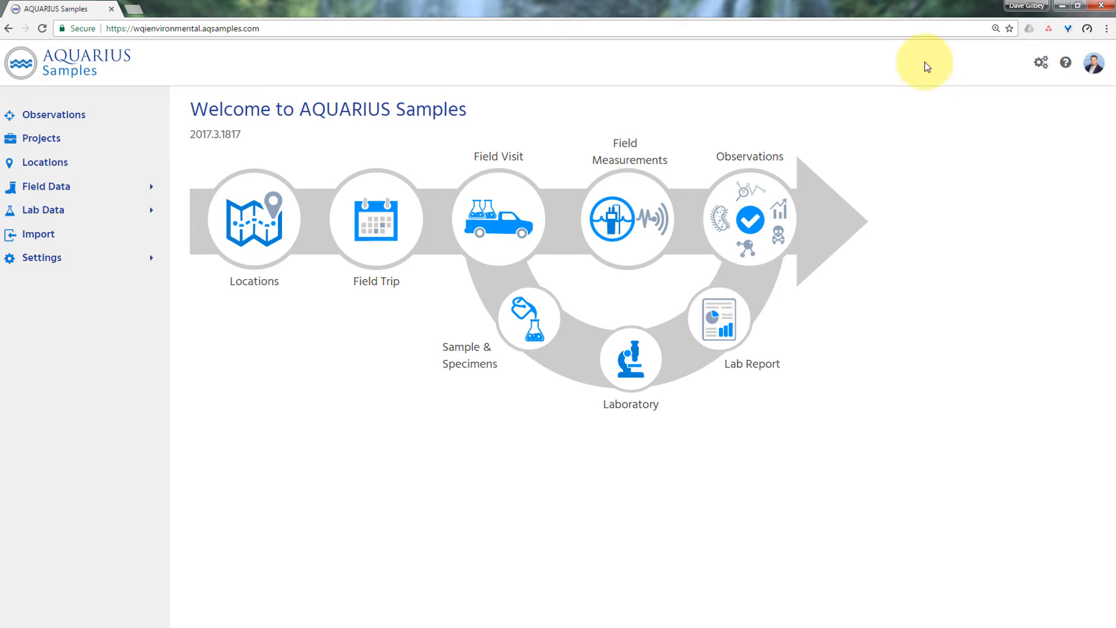
mouse_move(647, 113)
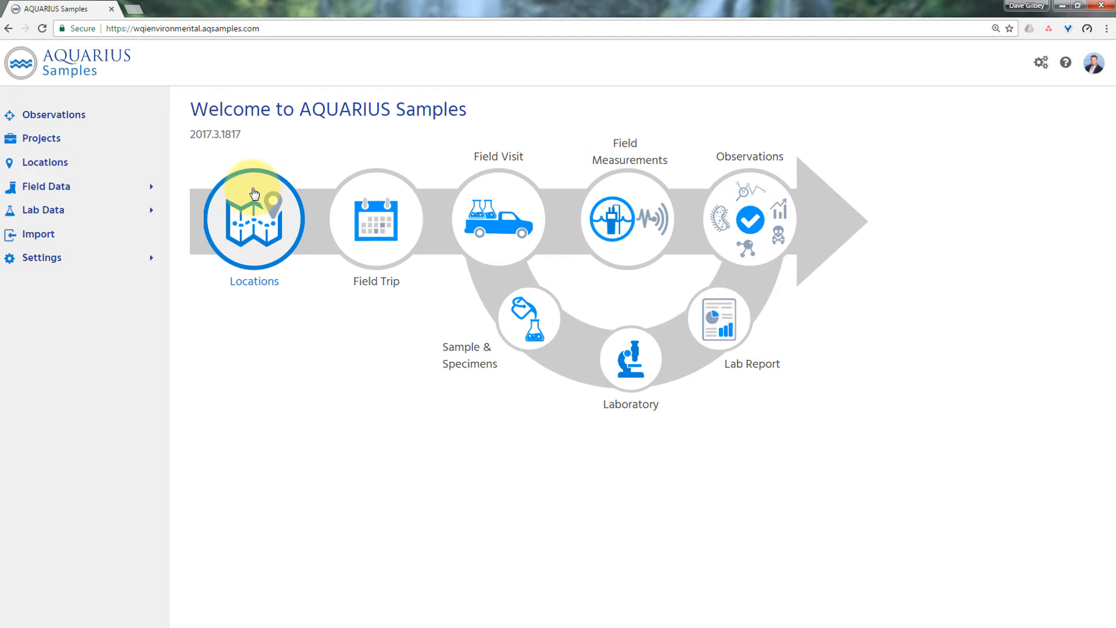
mouse_move(407, 243)
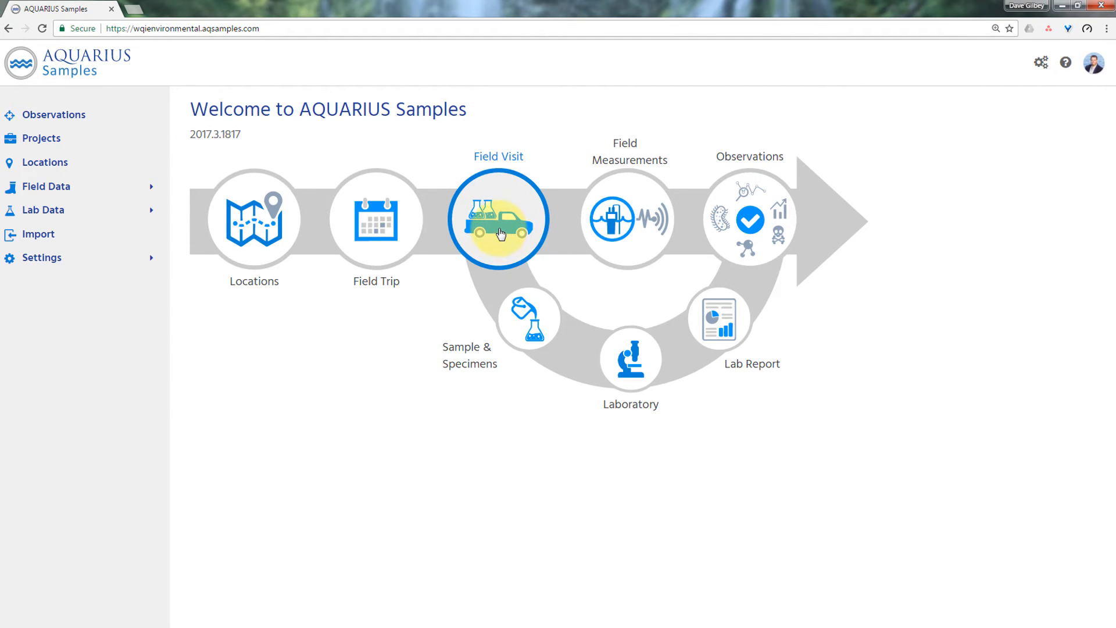
mouse_move(584, 218)
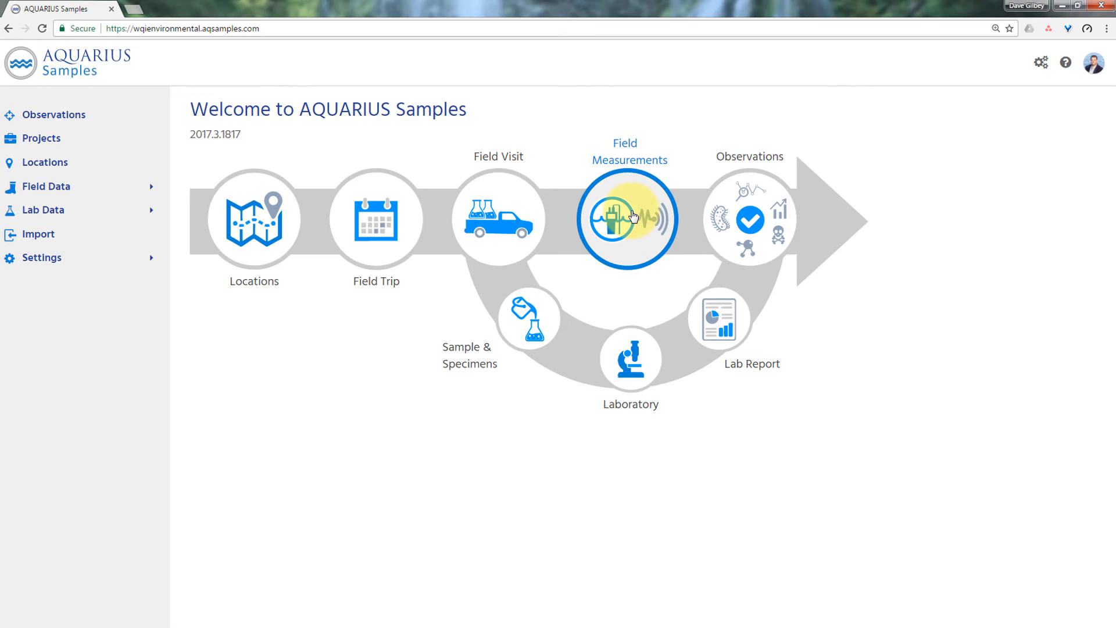
mouse_move(529, 319)
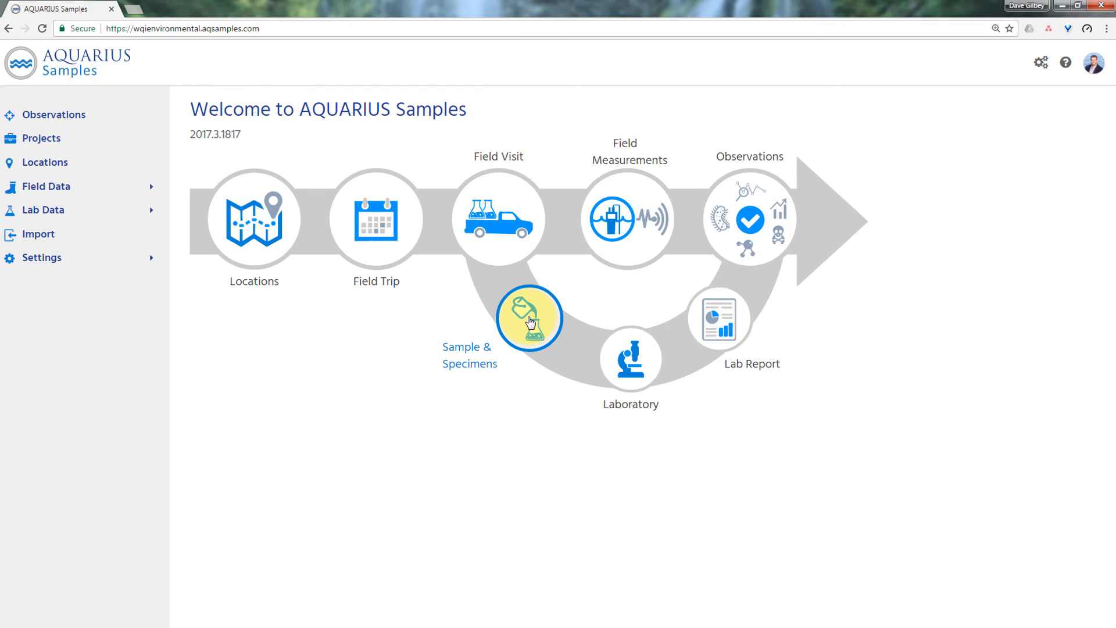
mouse_move(629, 358)
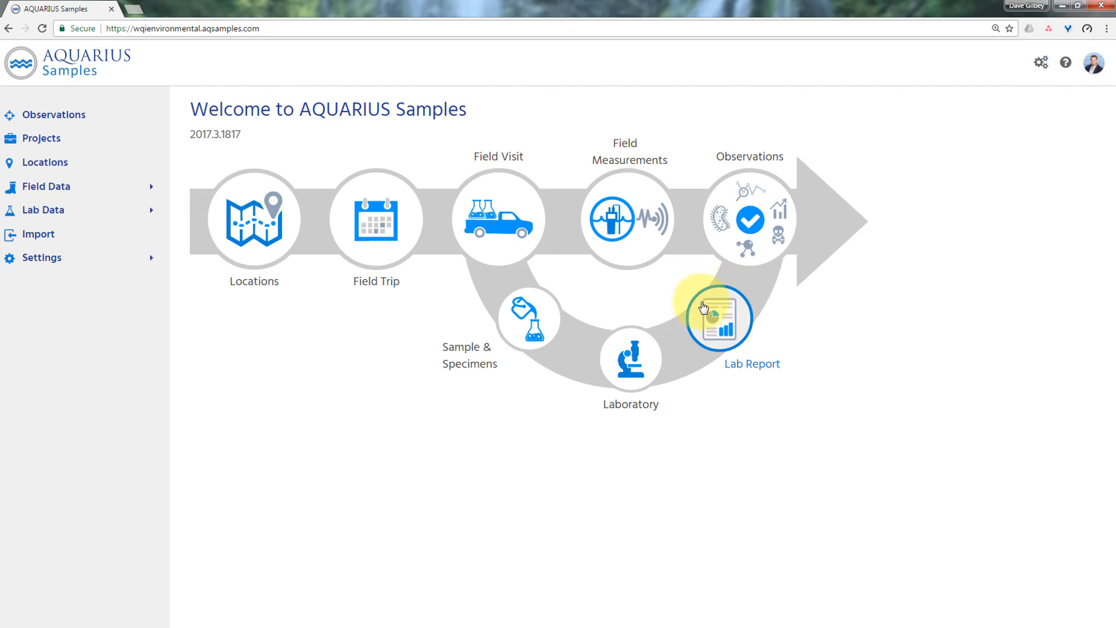
mouse_move(776, 254)
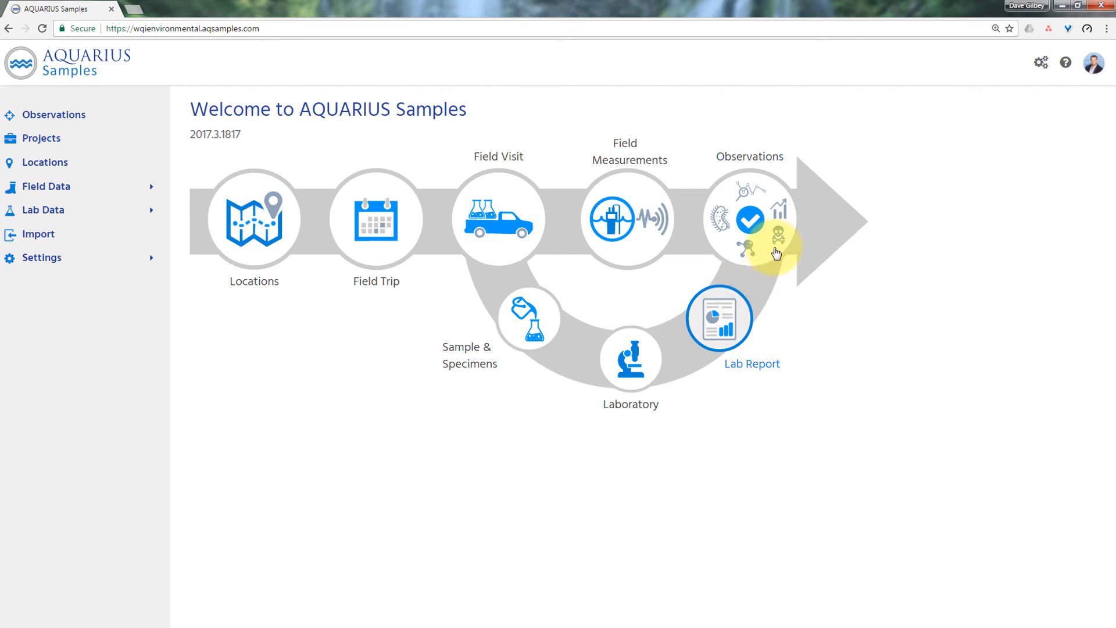
mouse_move(749, 218)
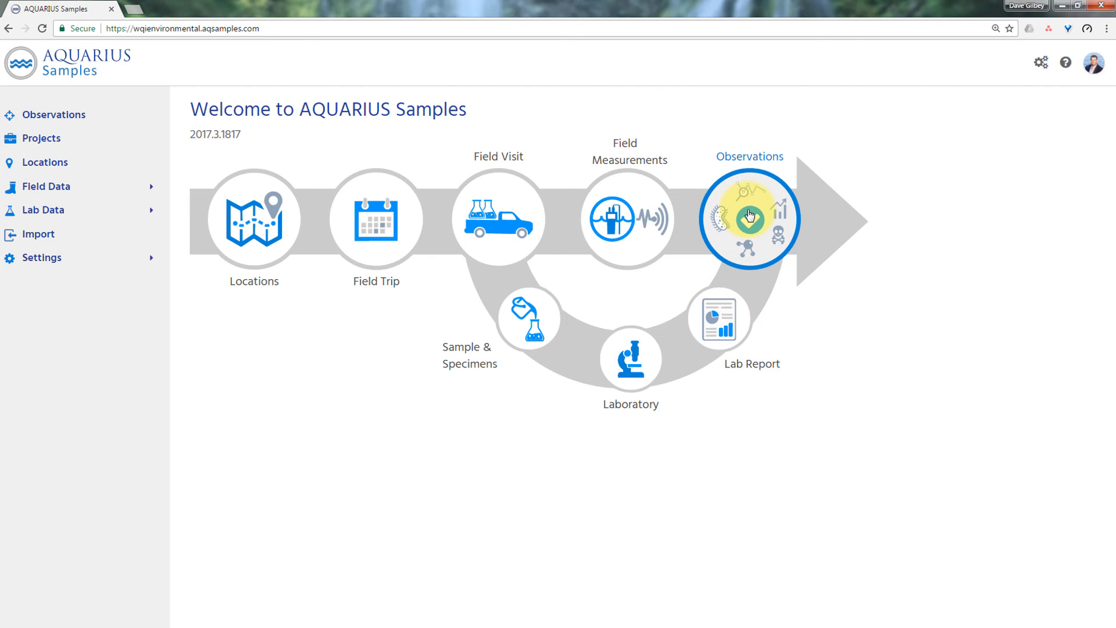